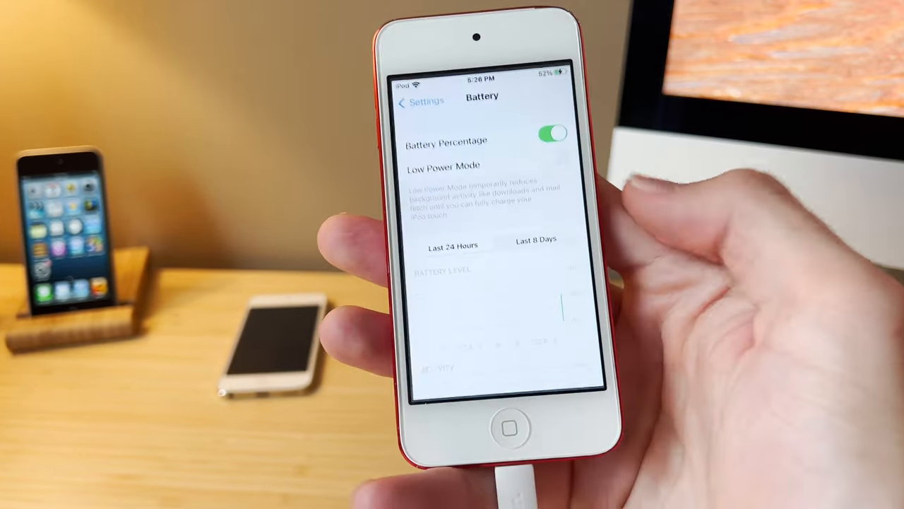
Go back from the Battery page to the main Settings list.
click(406, 101)
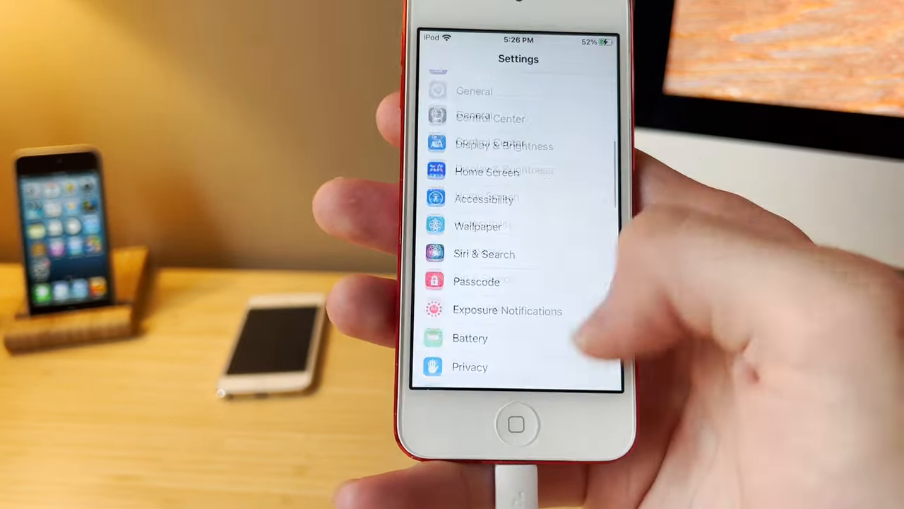